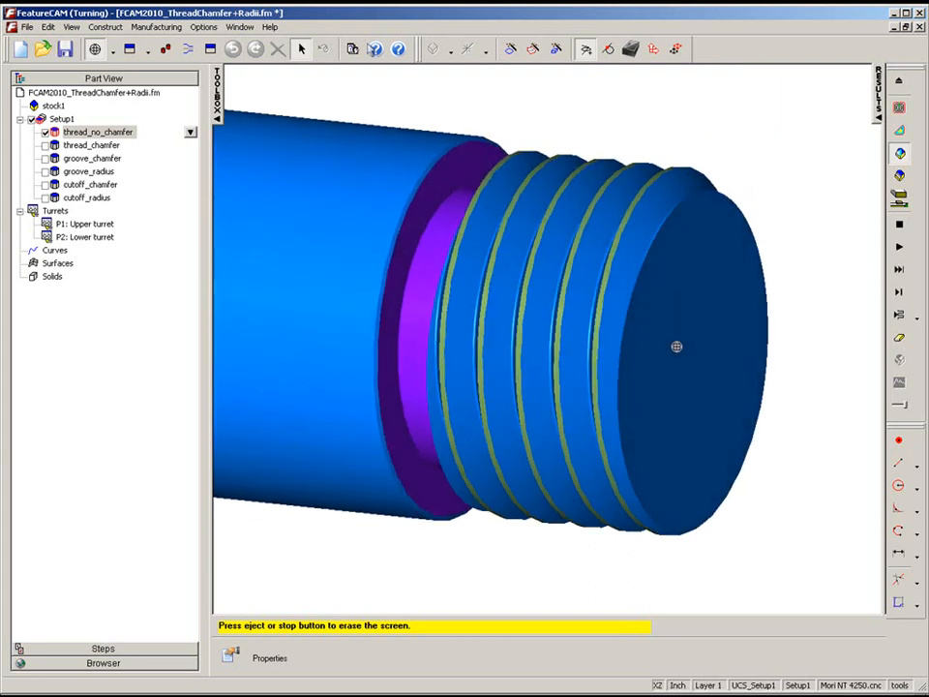
pyautogui.moveTo(673, 197)
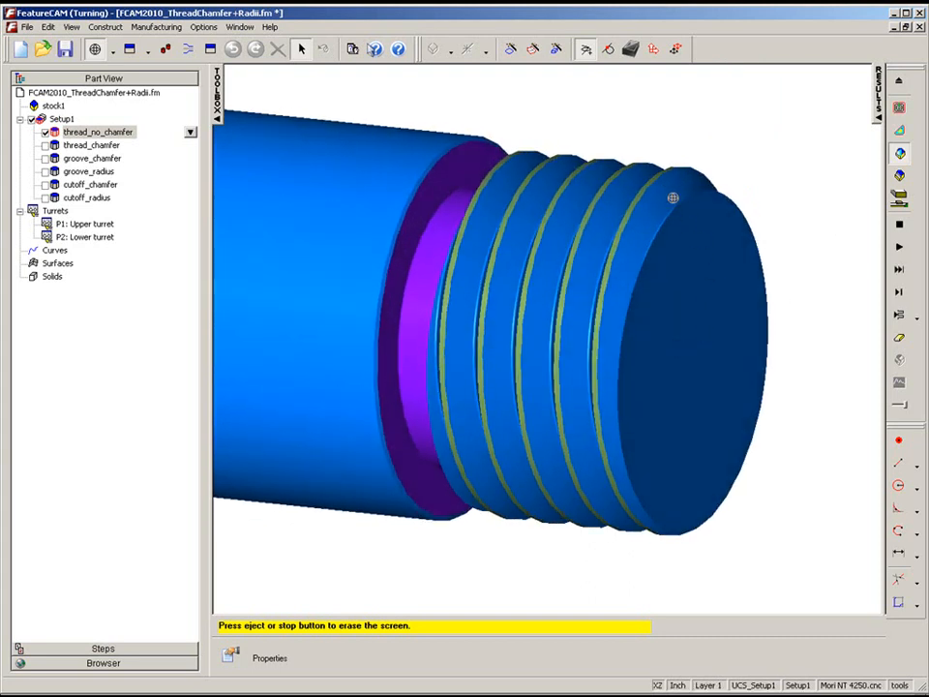
# - Clear the shaded thread simulation back to the wireframe outline of the threaded feature
pyautogui.moveTo(673, 197); pyautogui.dragTo(700, 309)
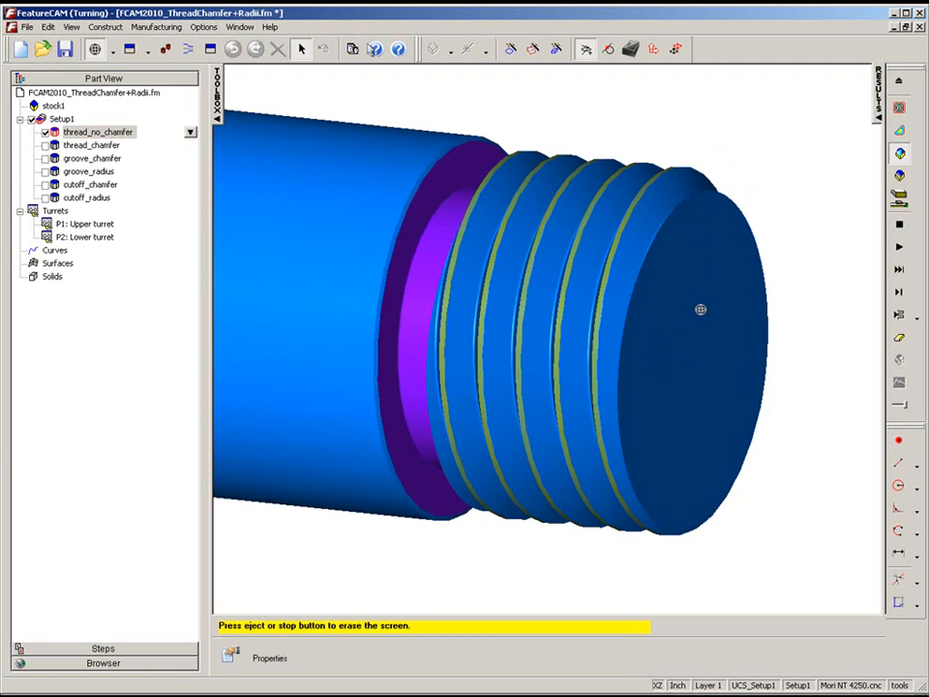
pyautogui.moveTo(716, 323)
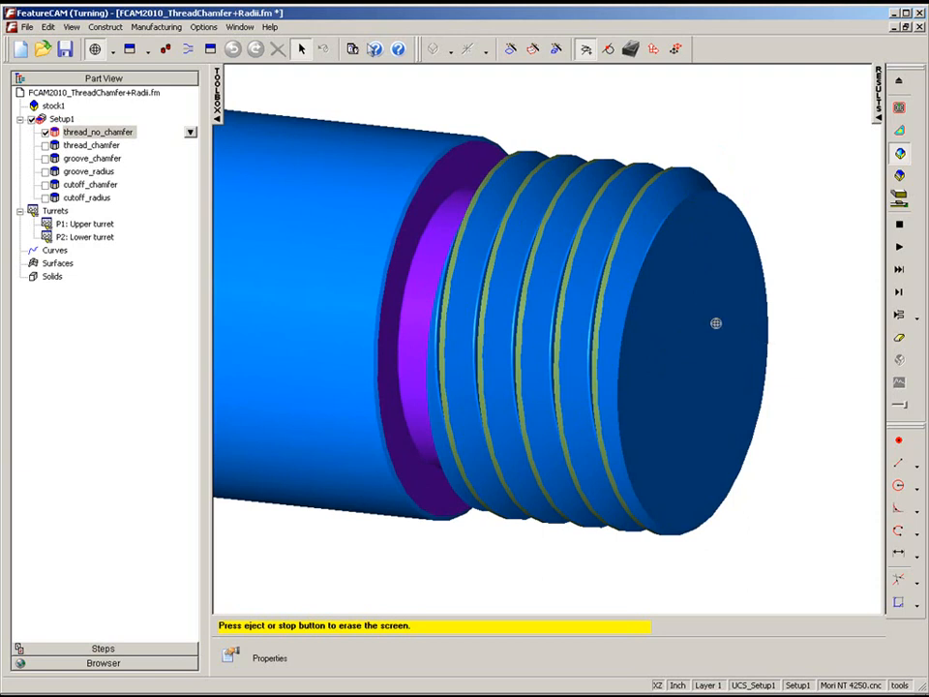
pyautogui.moveTo(879, 253)
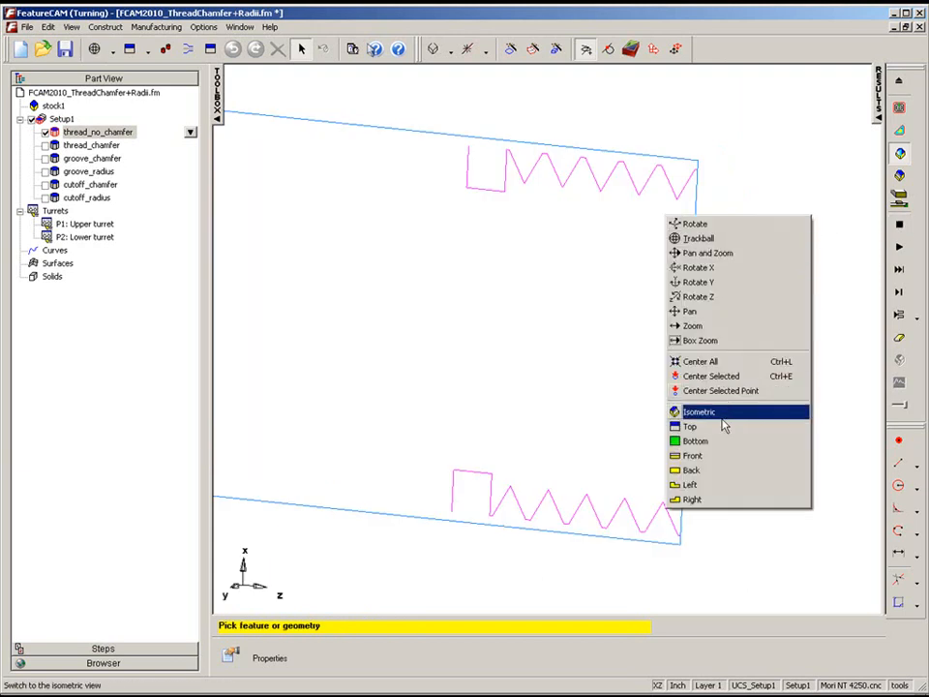
# - Show the thread_chanfer feature alone in a flat side-on view and bring up its properties
pyautogui.click(688, 426)
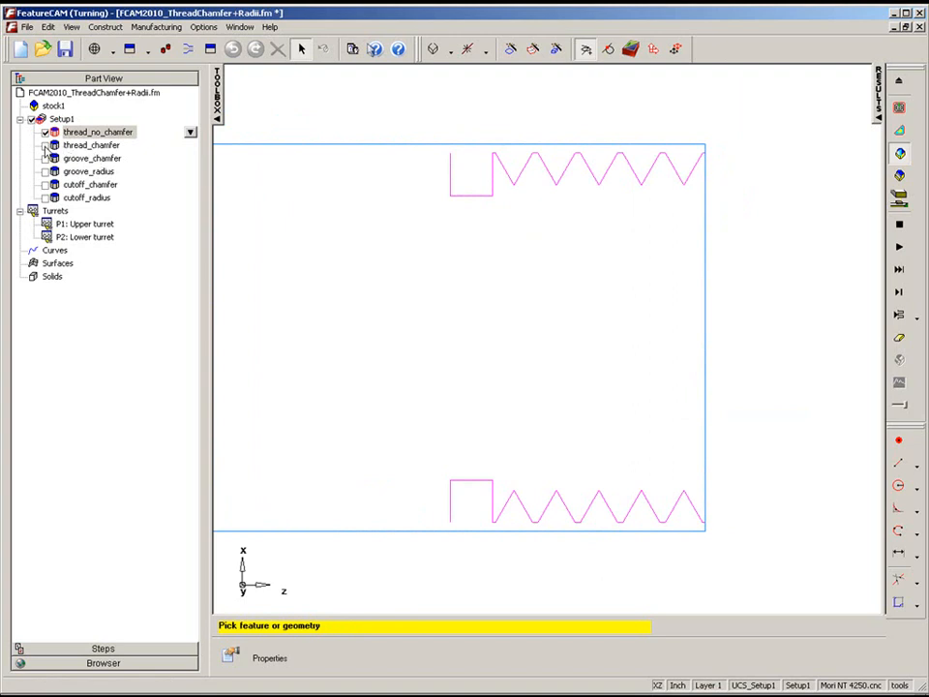
pyautogui.click(91, 143)
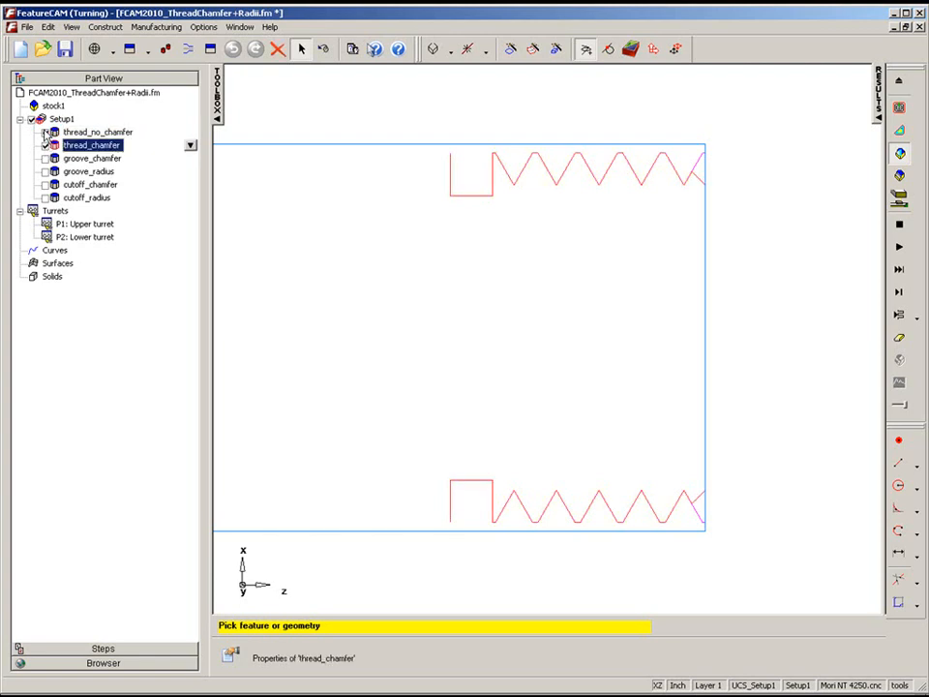
pyautogui.rightClick(97, 132)
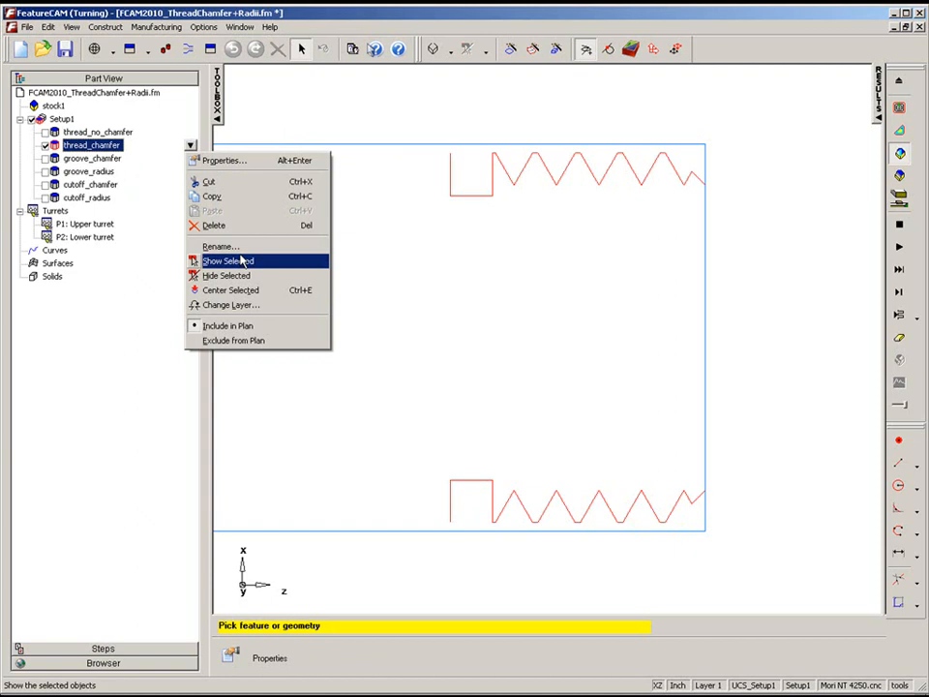
pyautogui.click(228, 262)
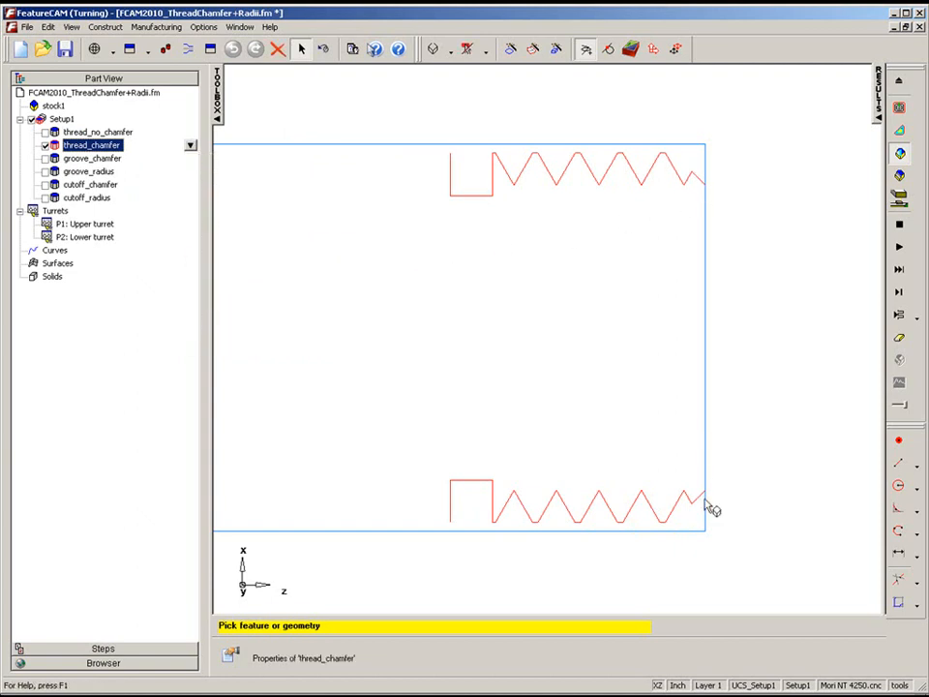
pyautogui.rightClick(93, 143)
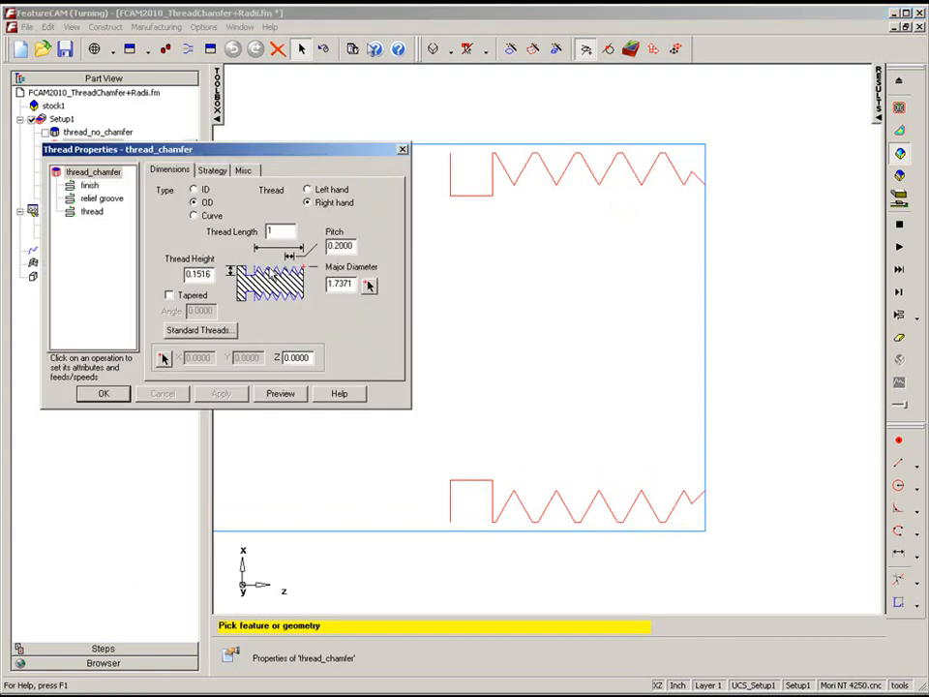
# - Review the Chamfer, Relief groove and Thread options on the Strategy tab, then accept with OK
pyautogui.click(213, 170)
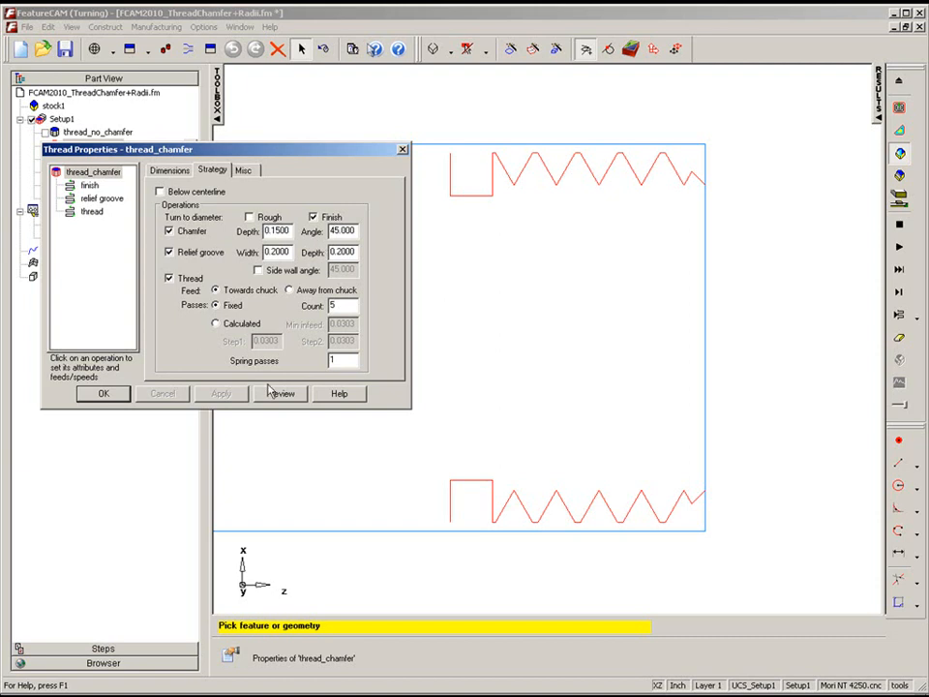
pyautogui.click(105, 395)
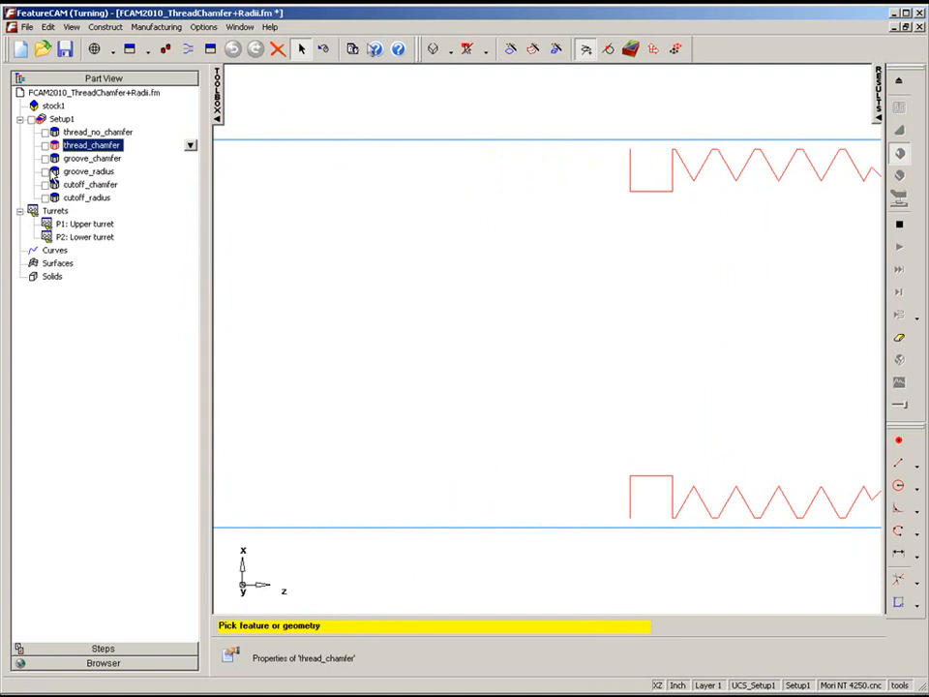
# - Display groove_radius then groove_chanfer, simulate the groove cut and eject back to wireframe geometry
pyautogui.click(89, 170)
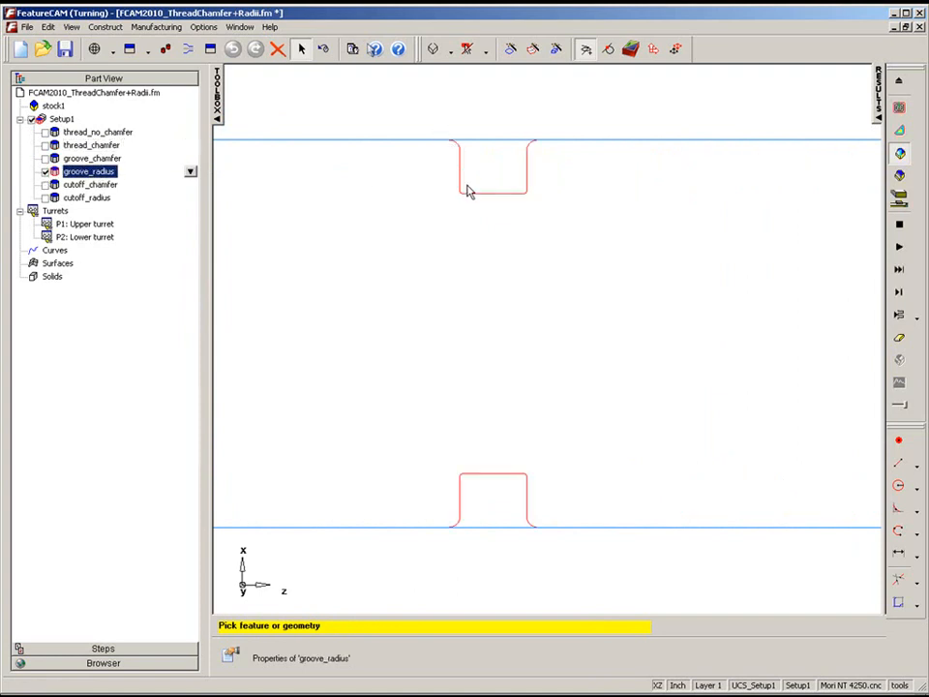
pyautogui.click(91, 159)
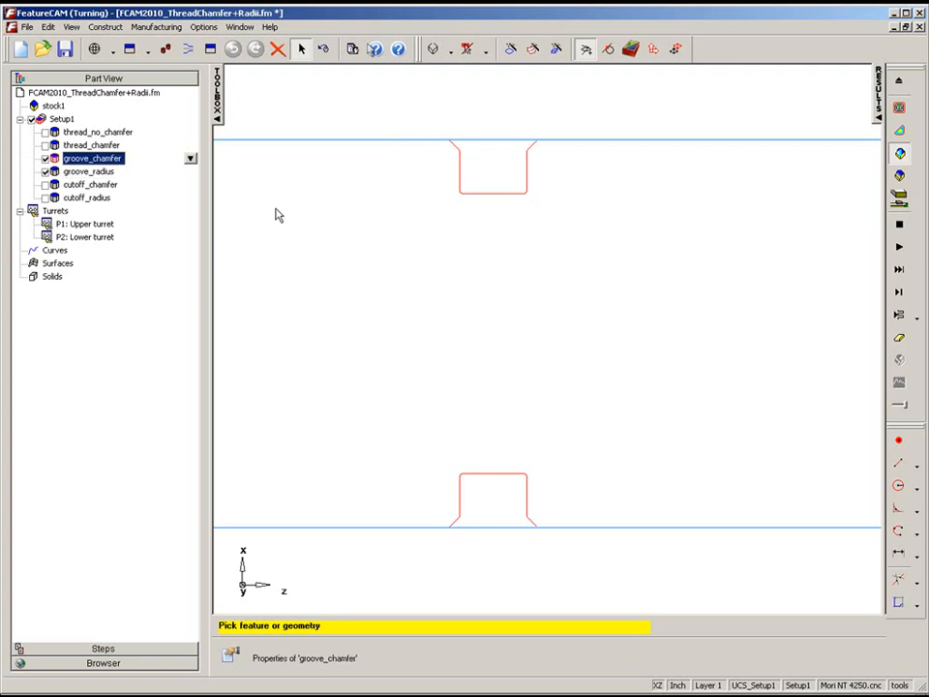
pyautogui.click(89, 170)
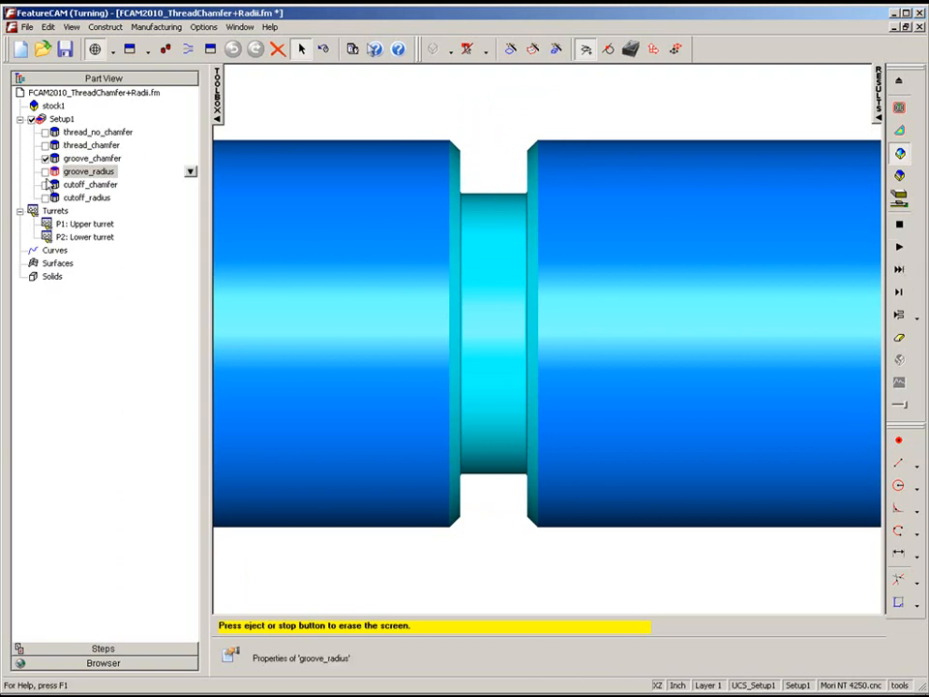
pyautogui.click(93, 158)
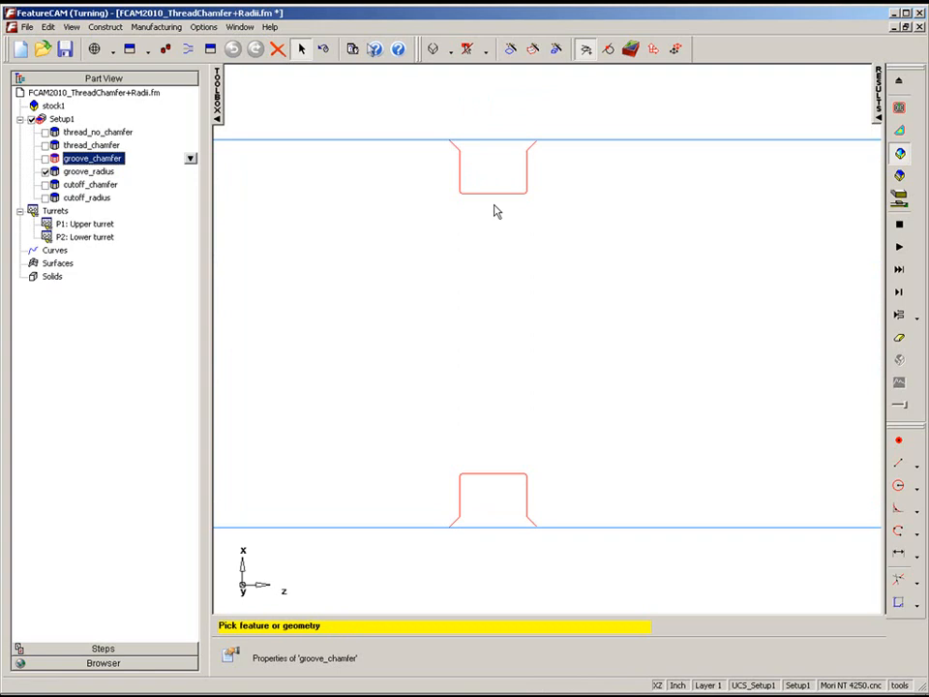
pyautogui.click(898, 247)
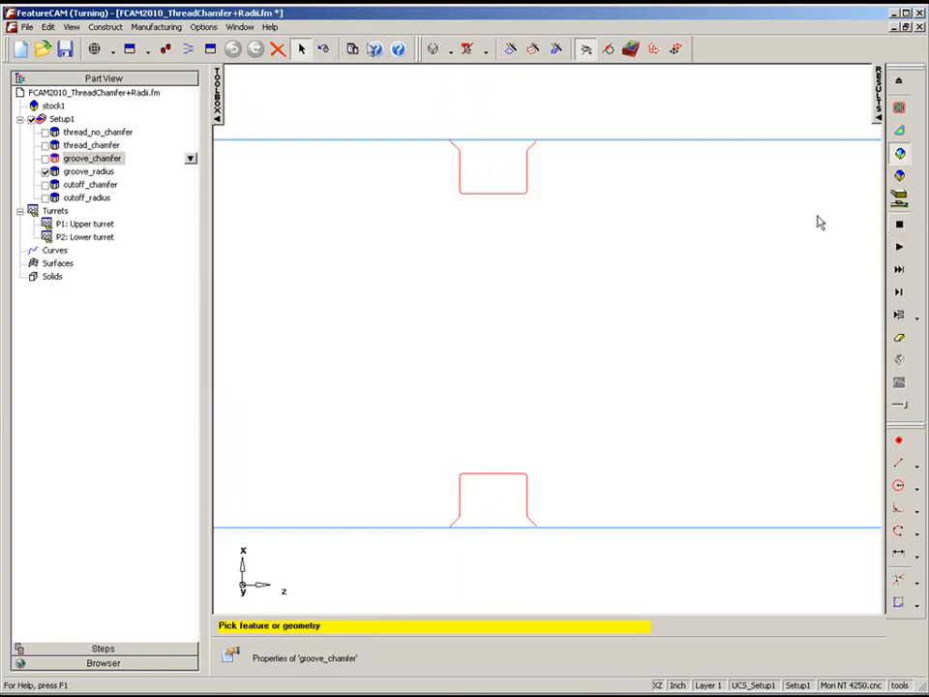
# - Review the groove_radius corner Radius values on the Dimensions tab and accept with OK
pyautogui.rightClick(89, 170)
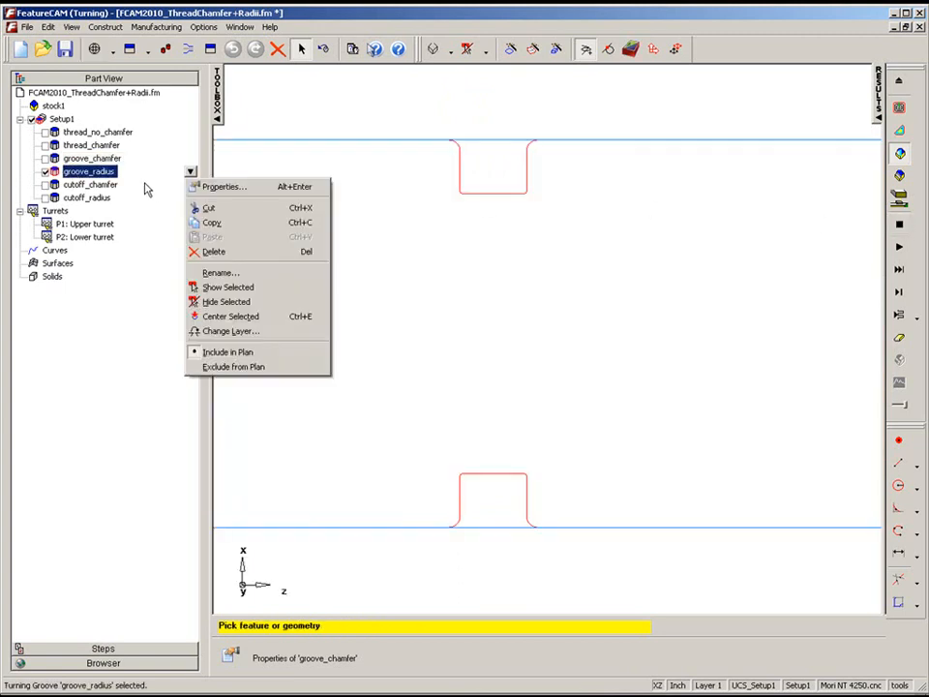
pyautogui.click(224, 186)
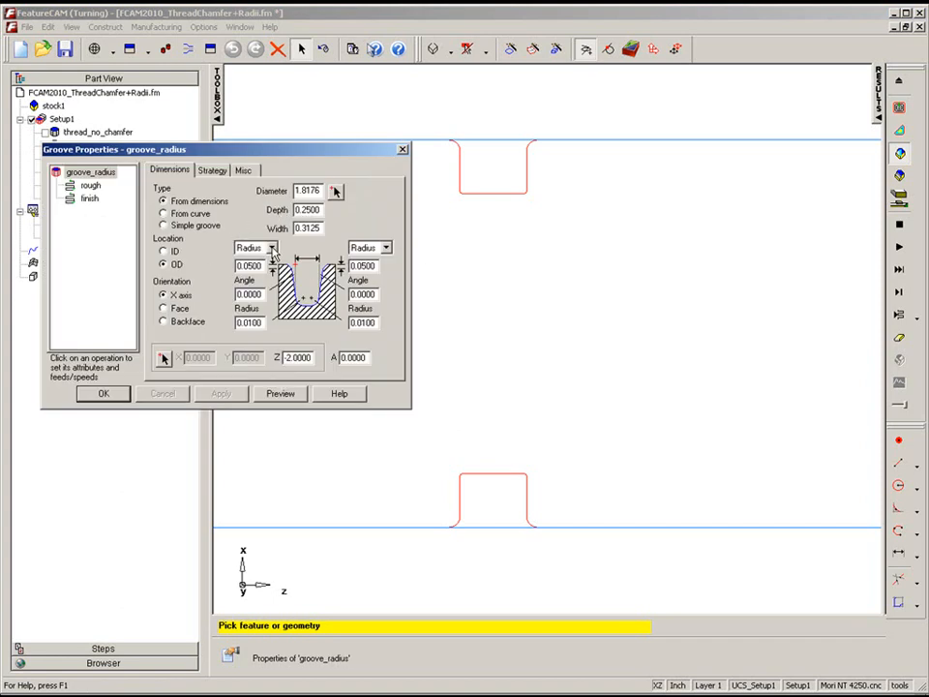
pyautogui.click(271, 248)
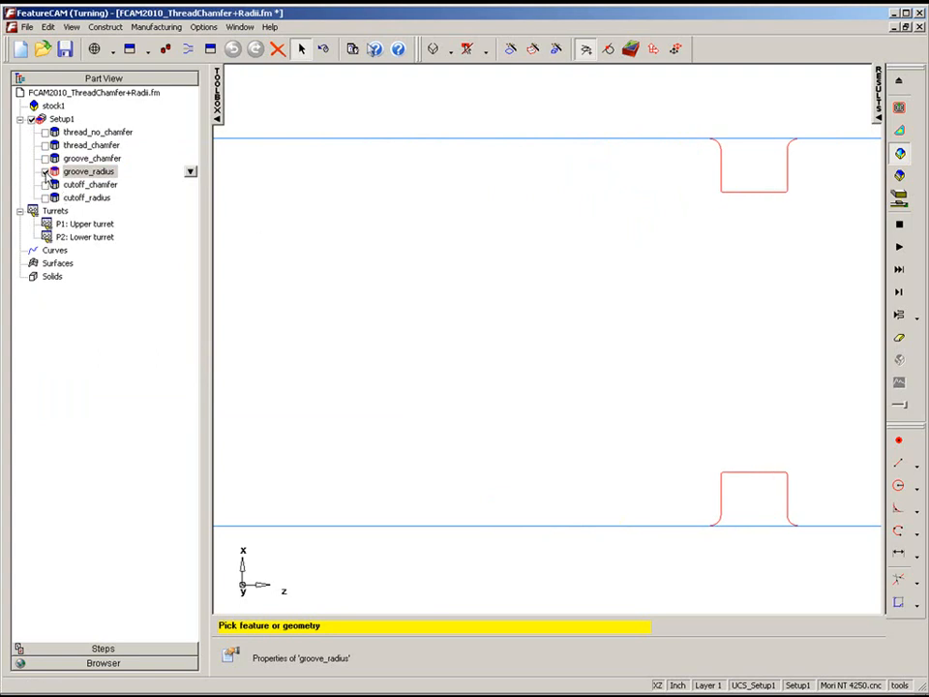
# - Simulate the cutoff_chanfer cut-off, then display the cutoff_radius feature's rounded-corner outline
pyautogui.click(89, 184)
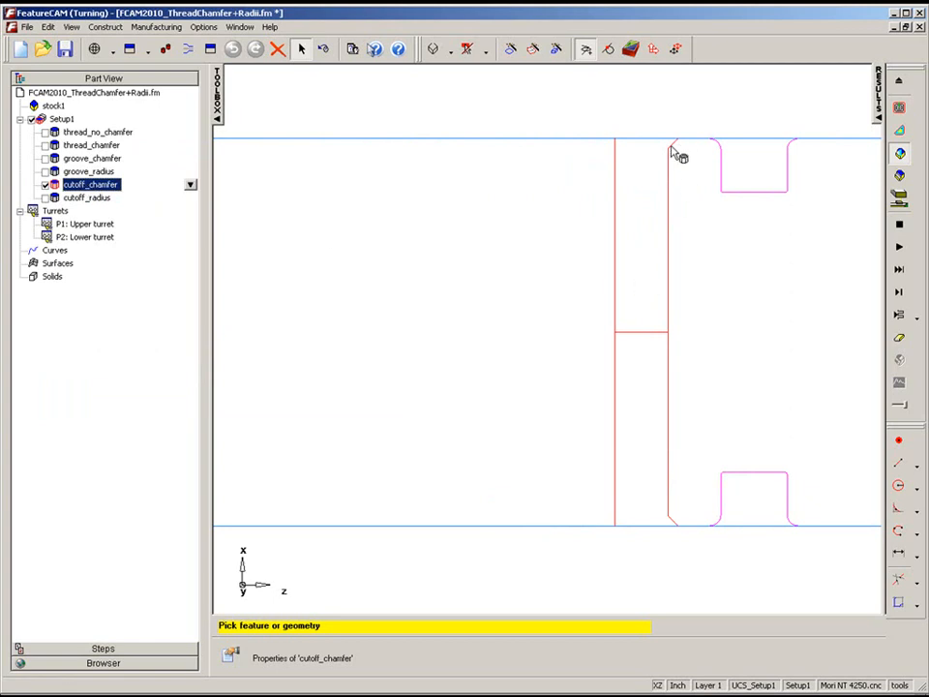
pyautogui.moveTo(898, 248)
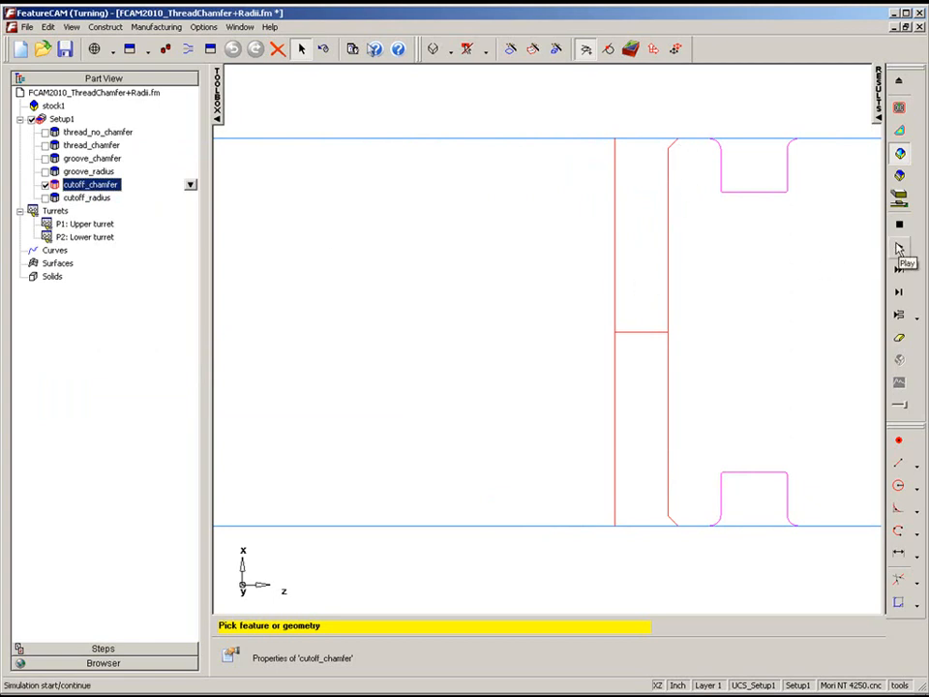
pyautogui.click(898, 250)
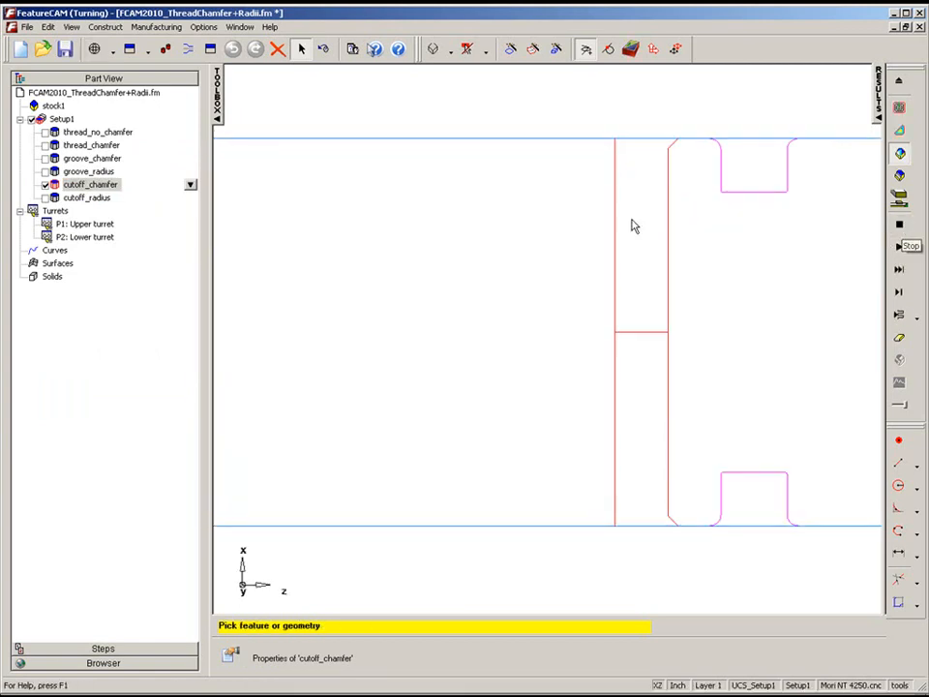
pyautogui.click(87, 197)
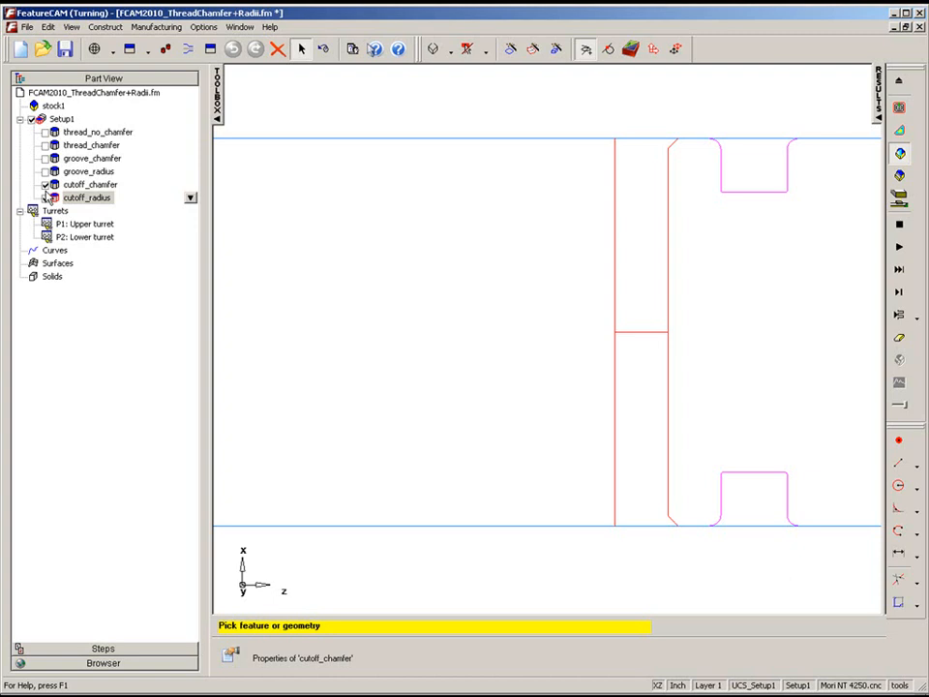
pyautogui.click(87, 197)
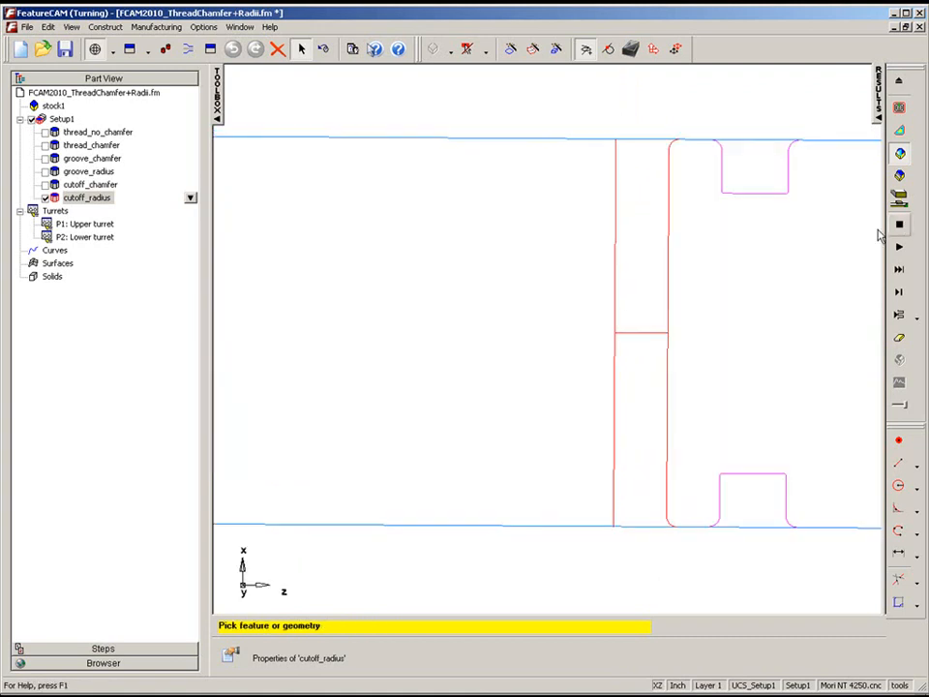
# - Dismiss the cutoff_radius menu, select thread_chanfer and start its machining simulation in isometric view
pyautogui.rightClick(87, 197)
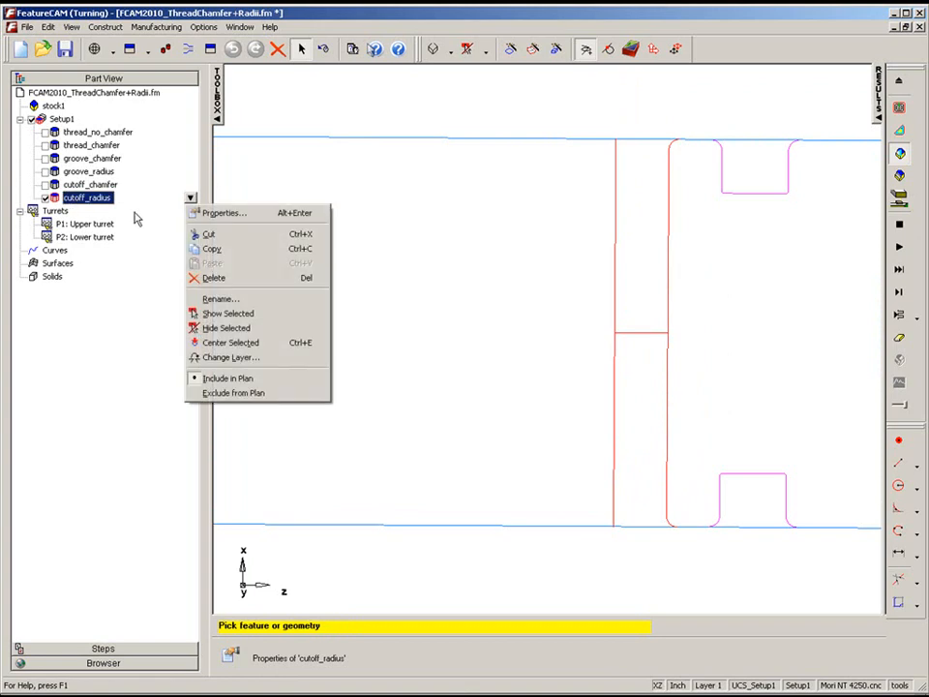
pyautogui.click(224, 211)
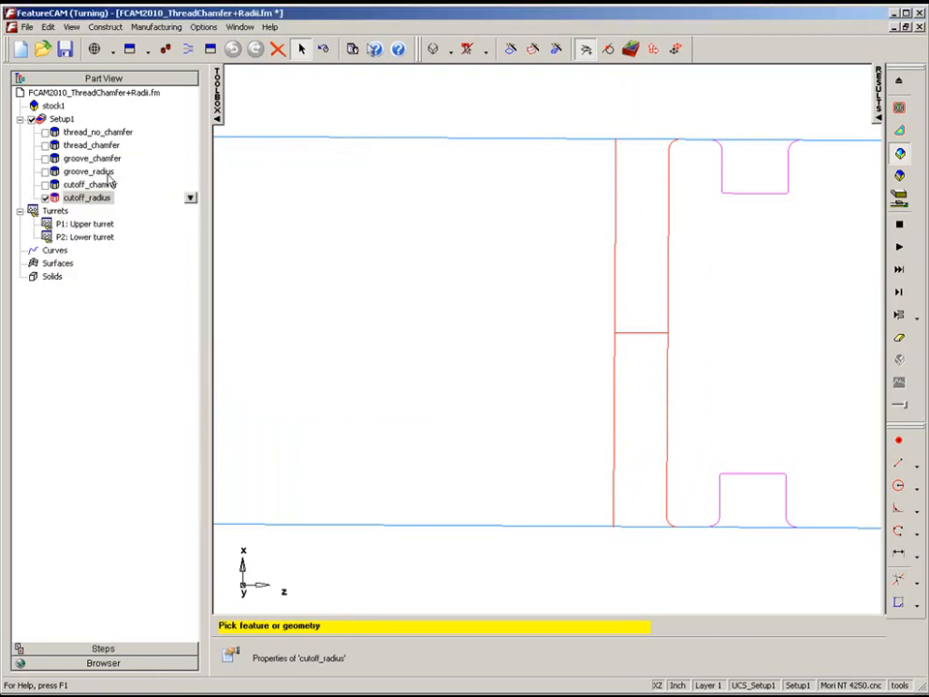
pyautogui.click(89, 170)
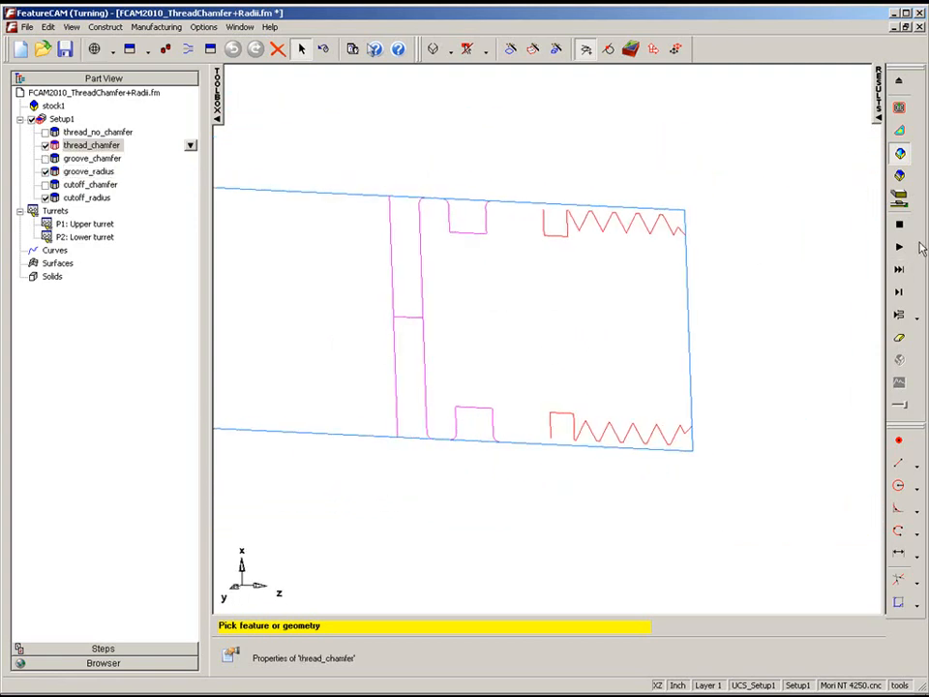
pyautogui.click(897, 248)
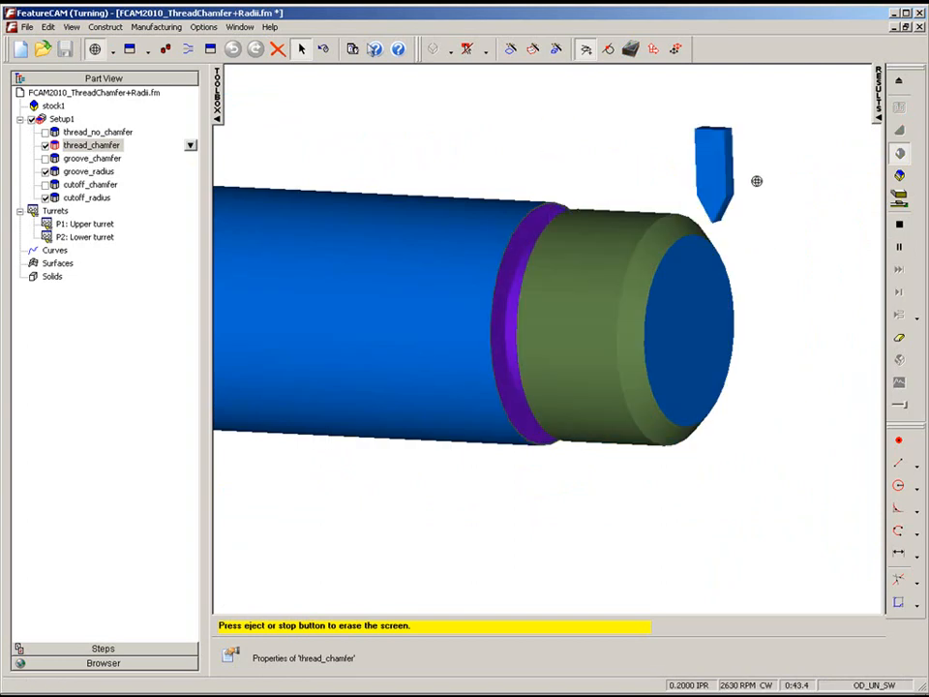